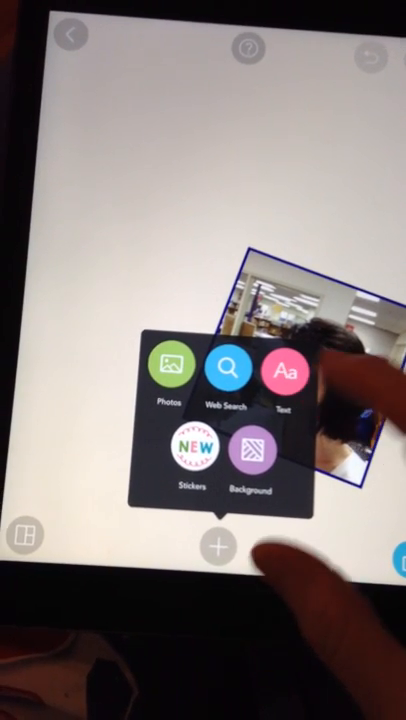
Step: Add a new text box to the collage page
{"action": "left_click", "coordinate": [289, 371]}
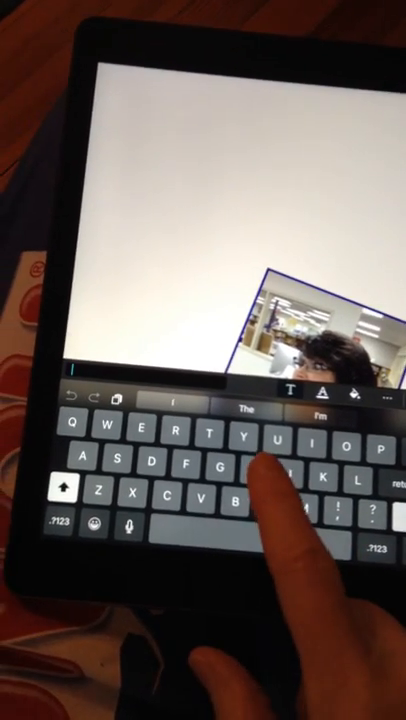
Step: Enter the caption 'Harrison for President' in the text box
{"action": "type", "text": "Harrison"}
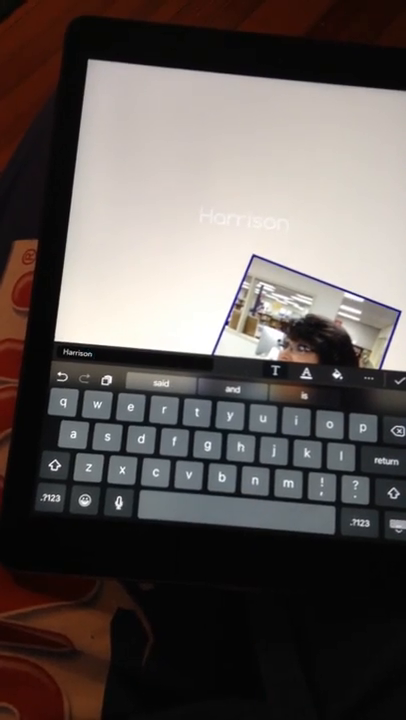
{"action": "type", "text": "for"}
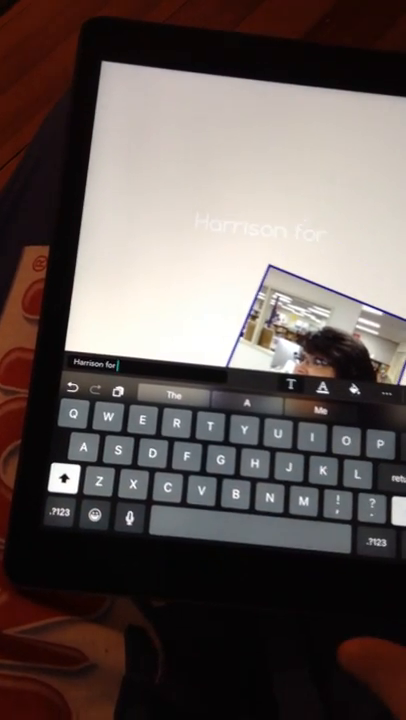
{"action": "type", "text": "P"}
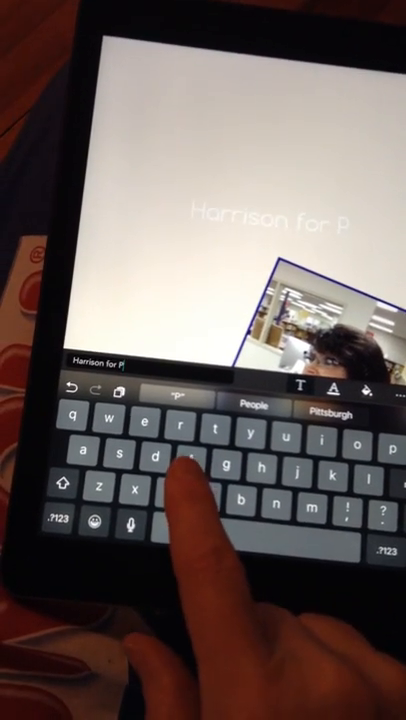
{"action": "type", "text": "resident"}
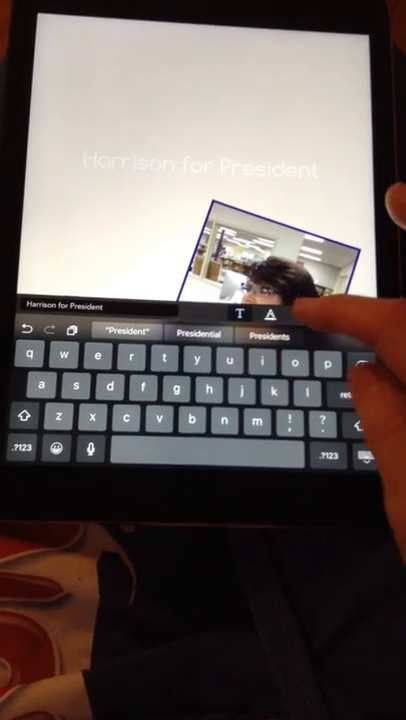
Step: Colour the 'Harrison for President' title blue and confirm the text
{"action": "left_click", "coordinate": [281, 316]}
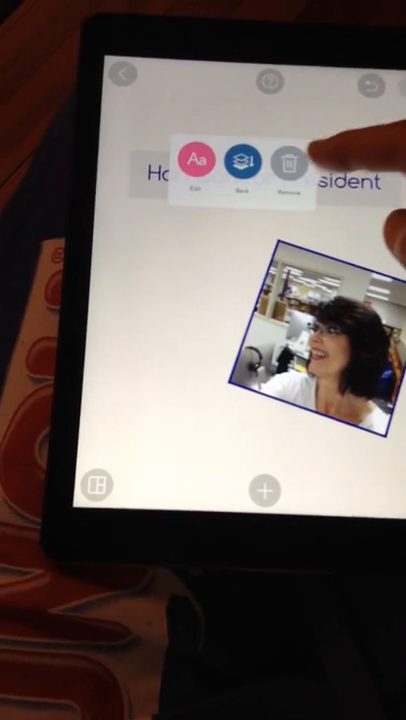
{"action": "left_click", "coordinate": [292, 162]}
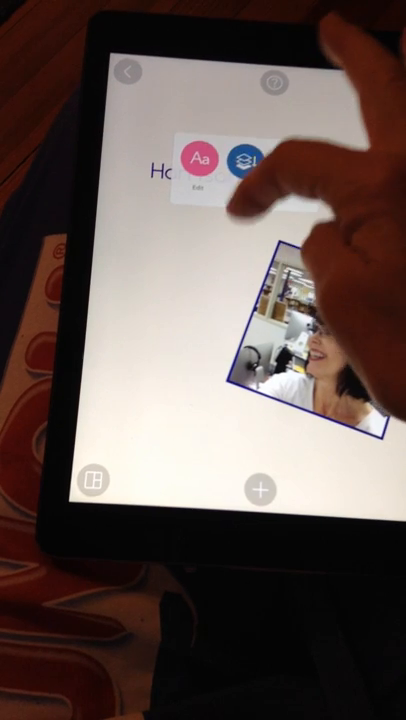